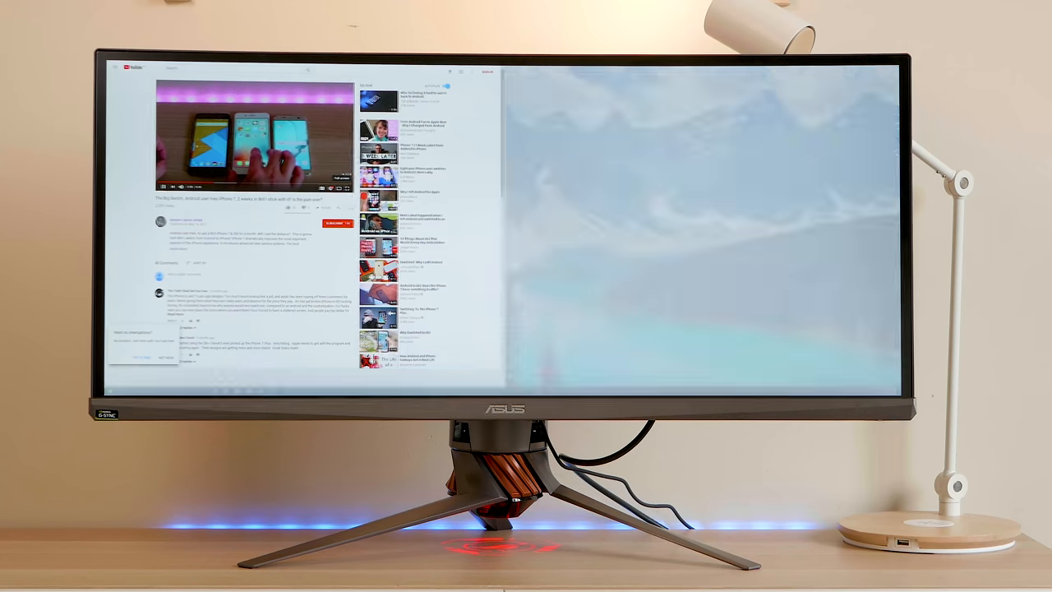
click(342, 188)
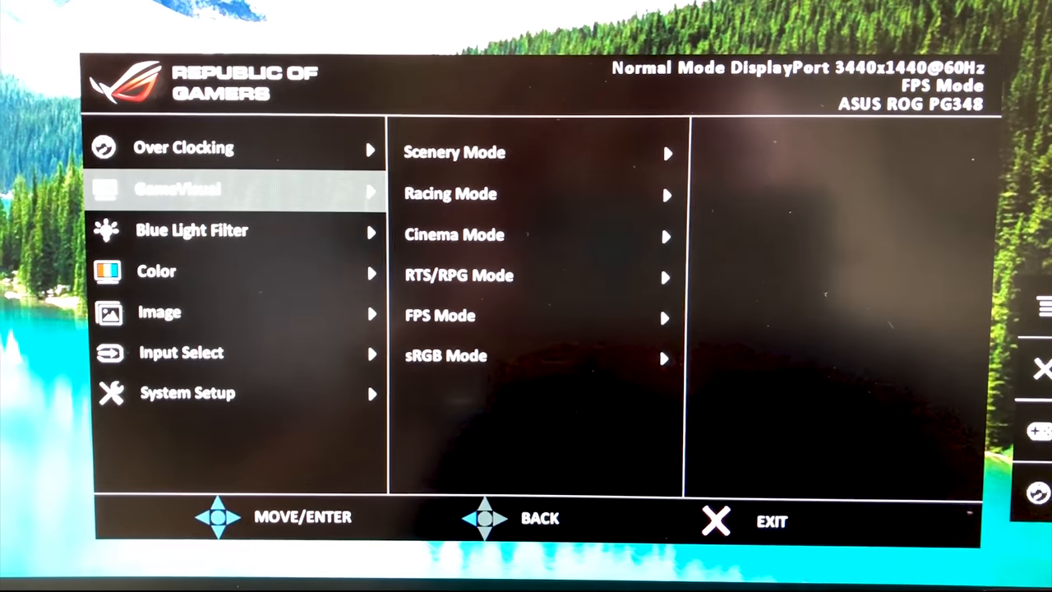
click(180, 351)
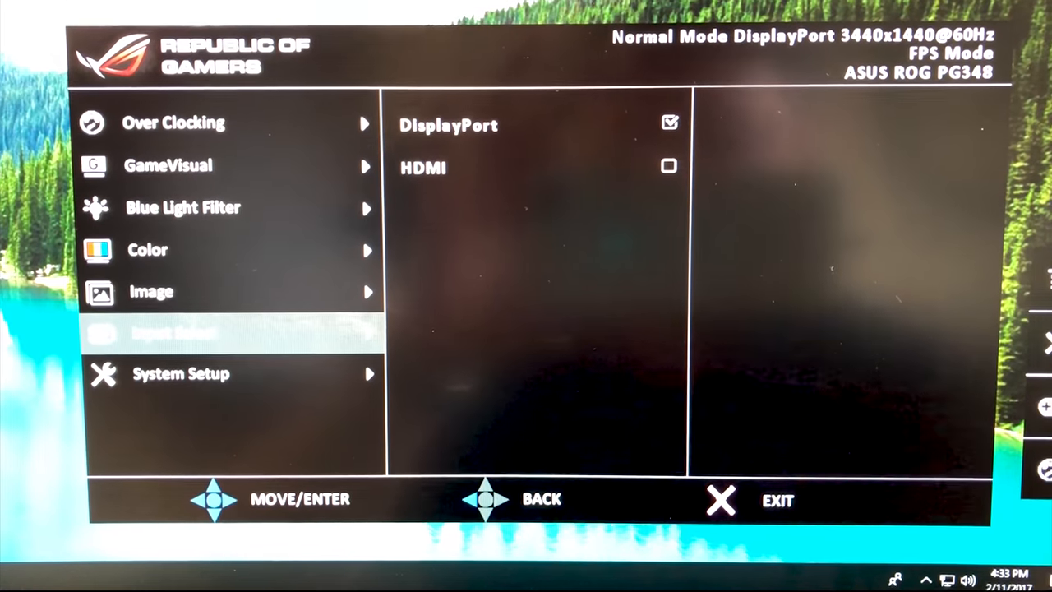